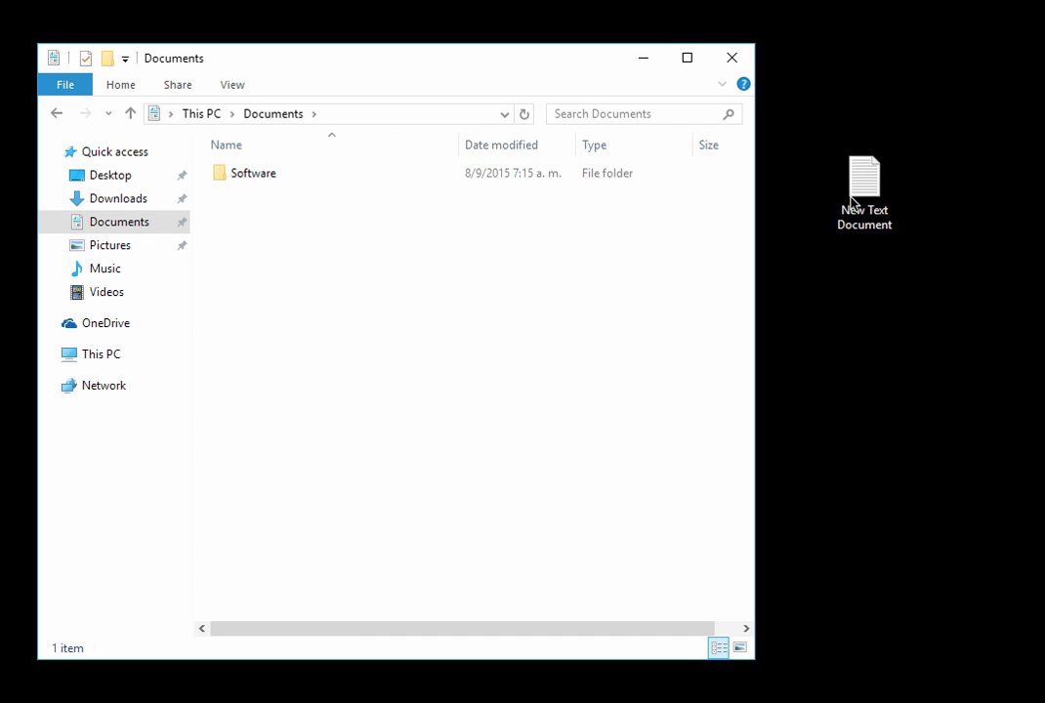
pyautogui.moveTo(867, 191)
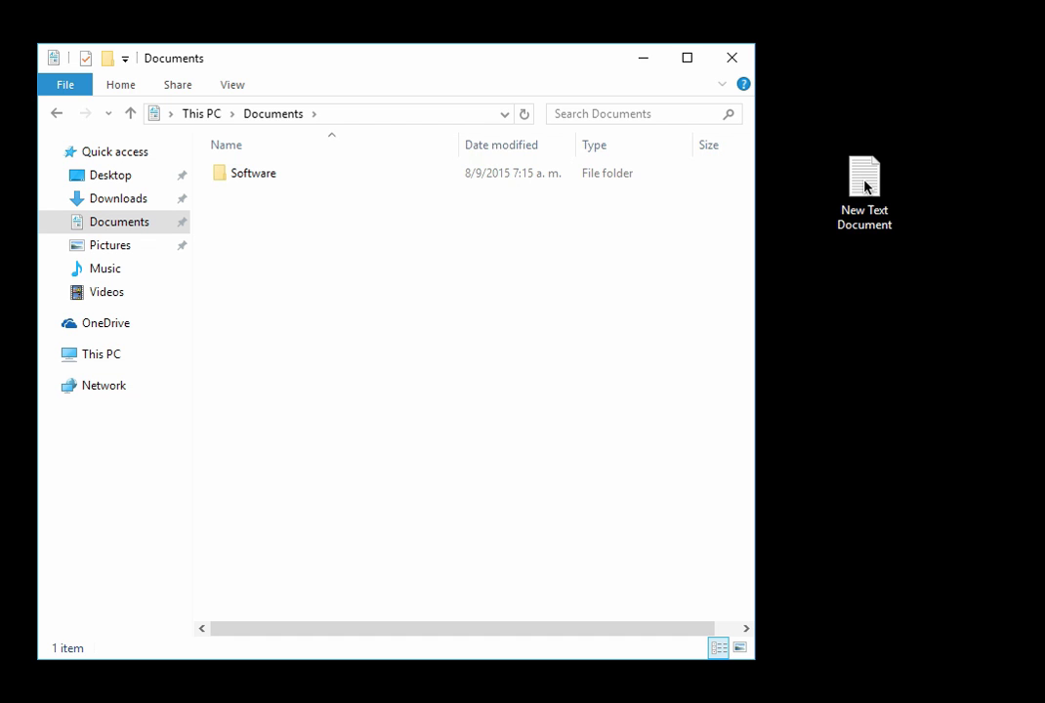
# Copy the New Text Document from the desktop via its context menu.
pyautogui.click(863, 186)
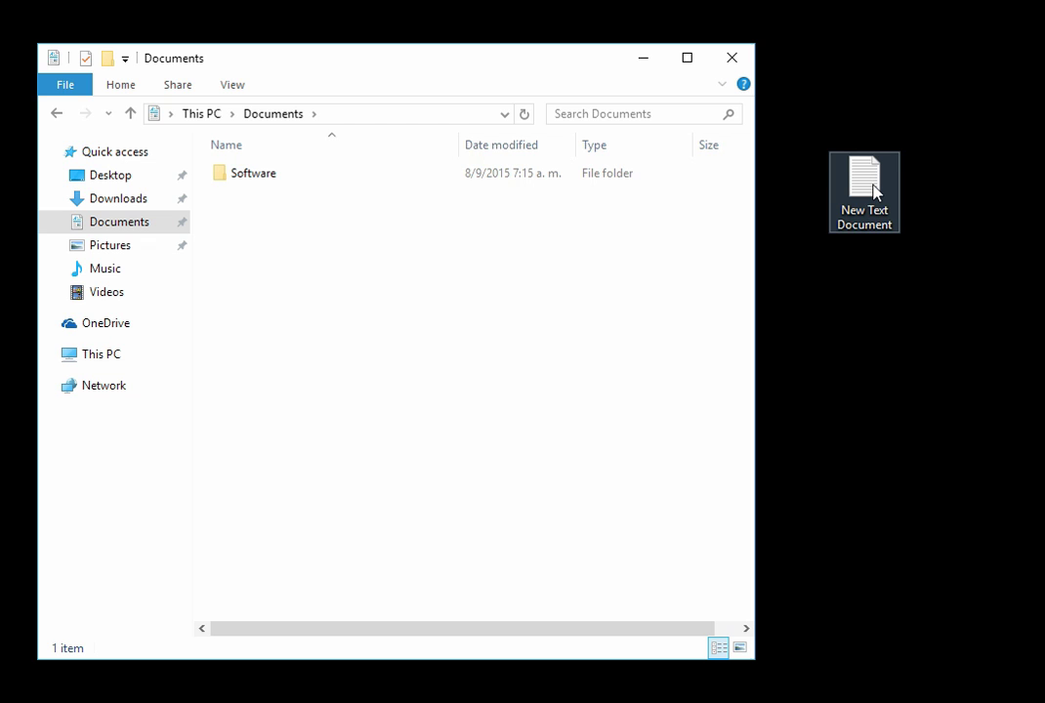
pyautogui.rightClick(863, 191)
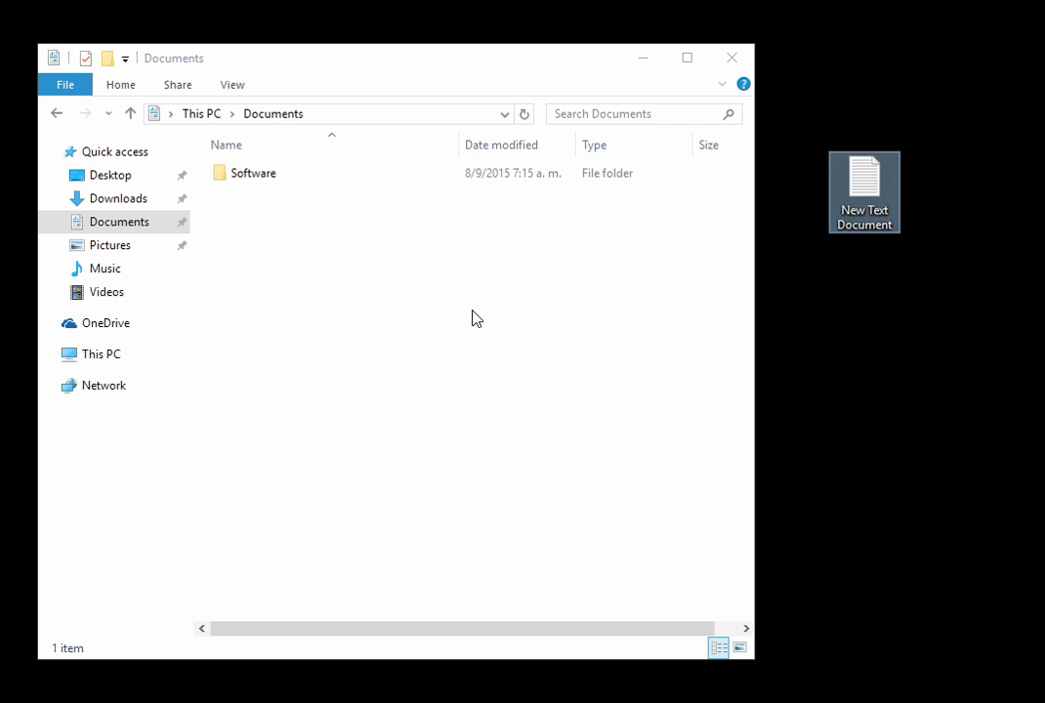
# Paste into Documents and widen the Name column to show the full GUID-like file name.
pyautogui.rightClick(476, 317)
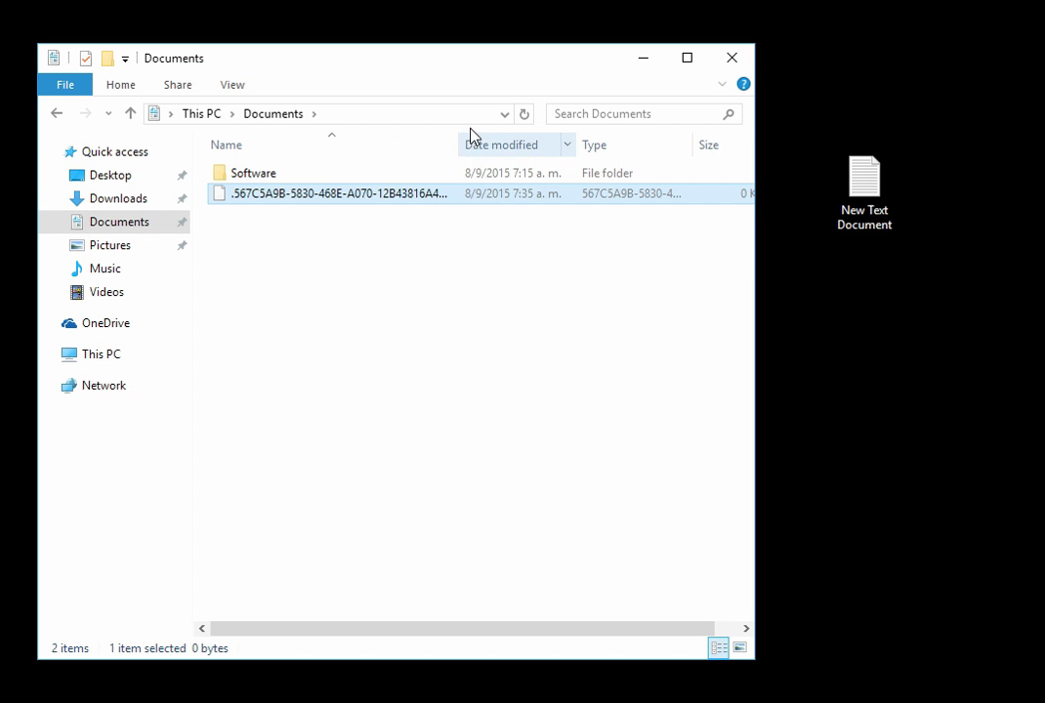
pyautogui.moveTo(450, 144); pyautogui.dragTo(625, 144)
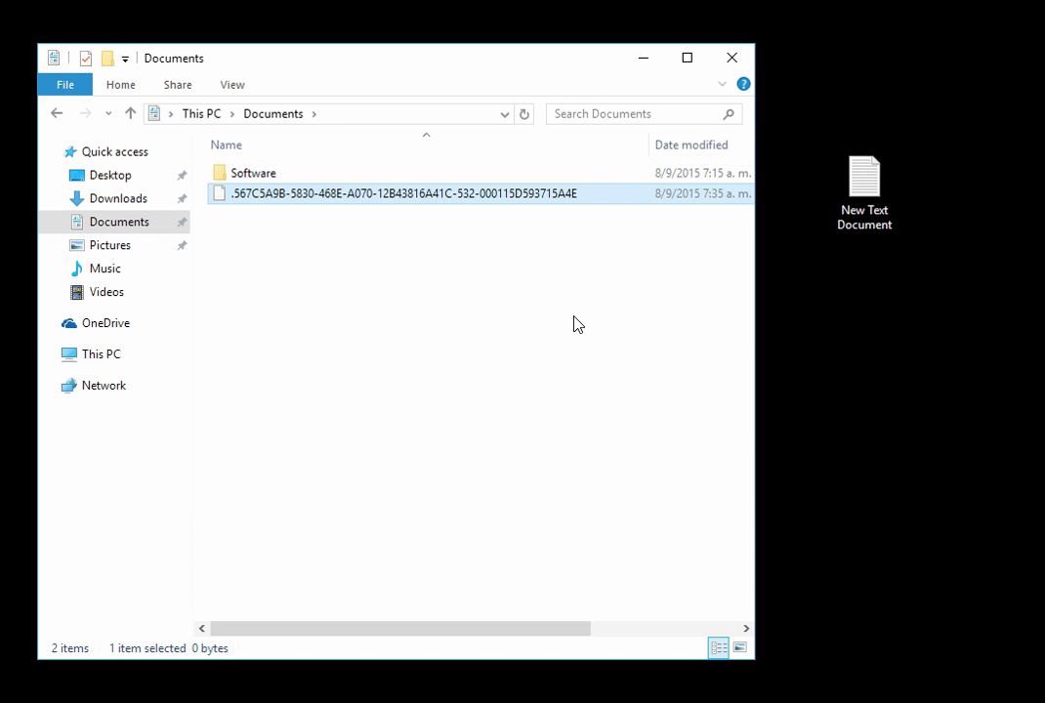
pyautogui.moveTo(328, 199)
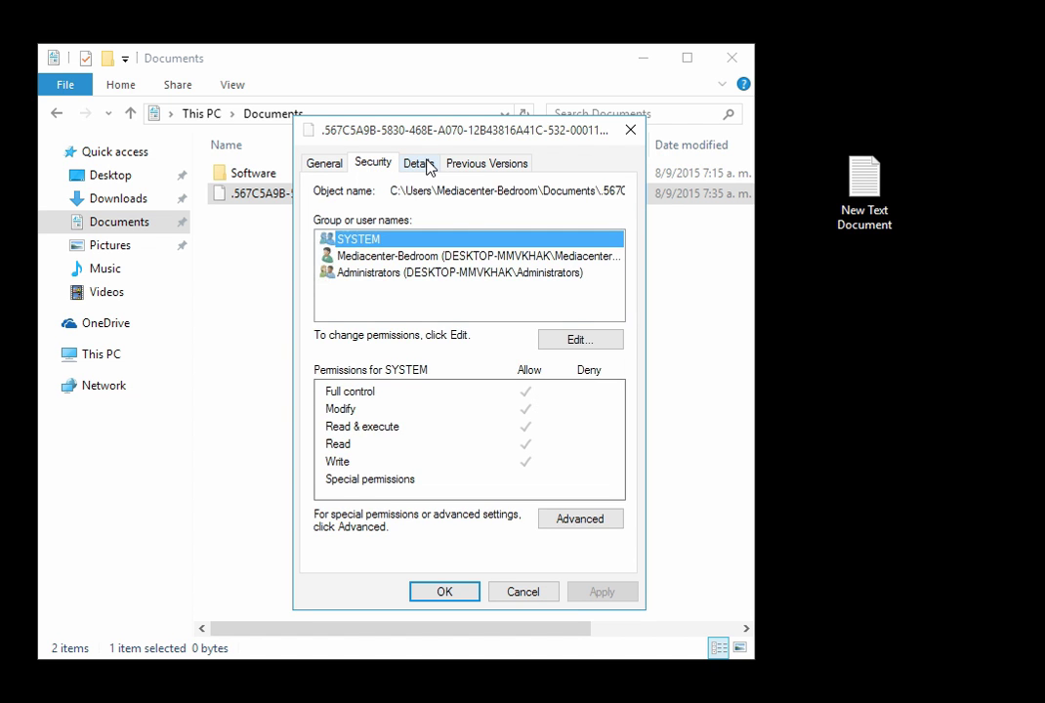
pyautogui.click(486, 162)
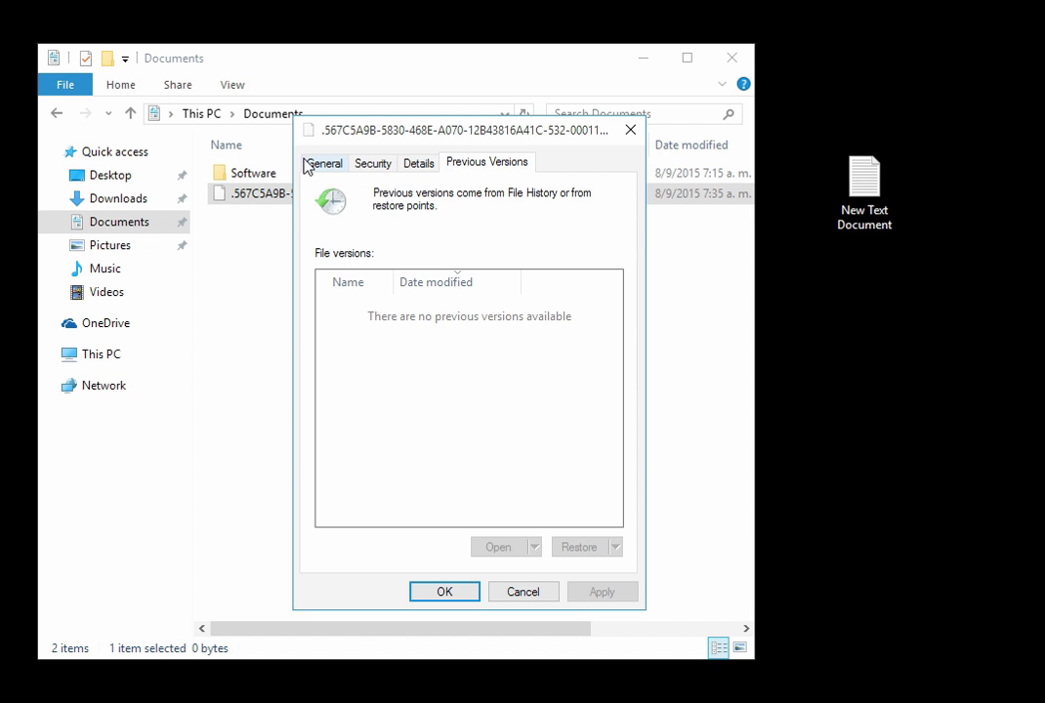
pyautogui.click(324, 162)
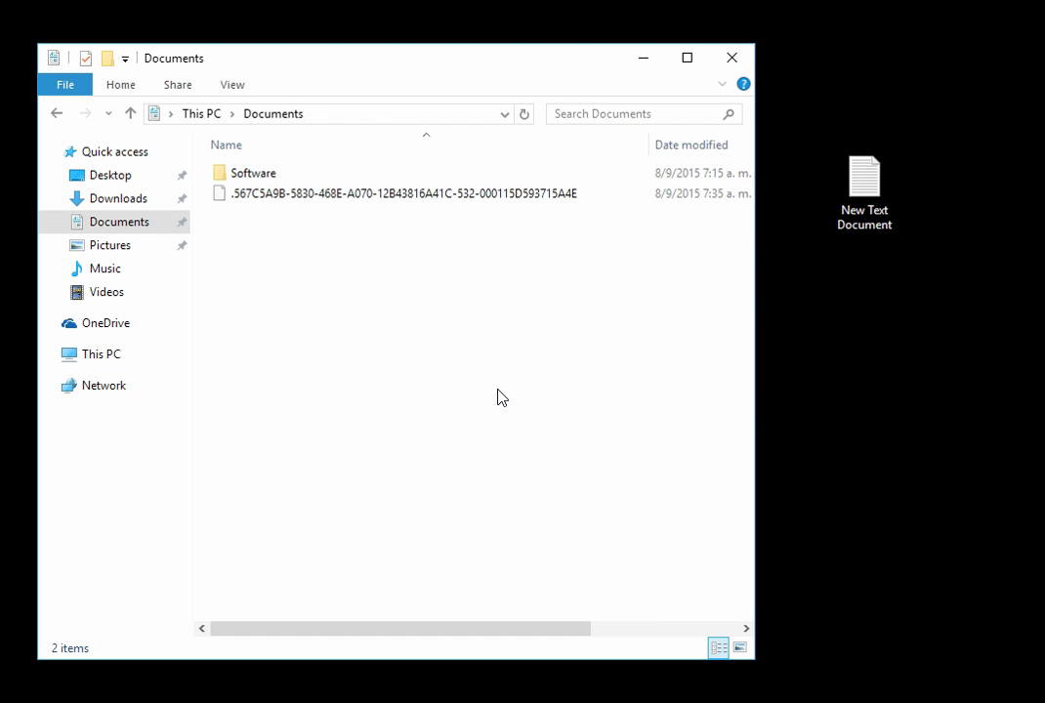
pyautogui.moveTo(493, 398)
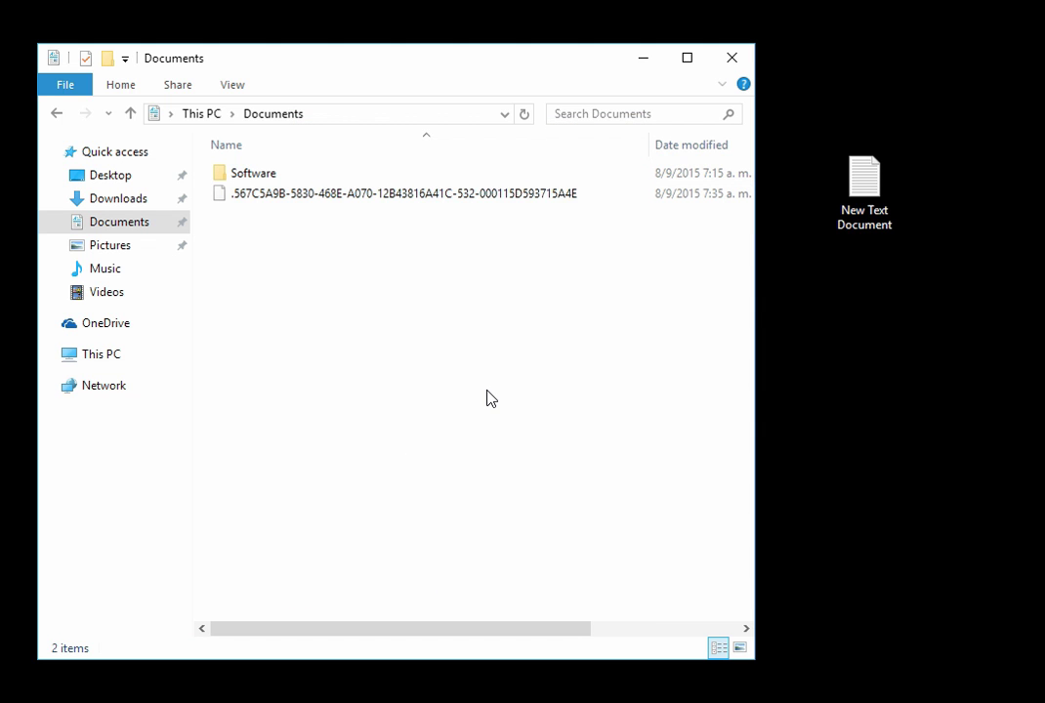
pyautogui.moveTo(453, 397)
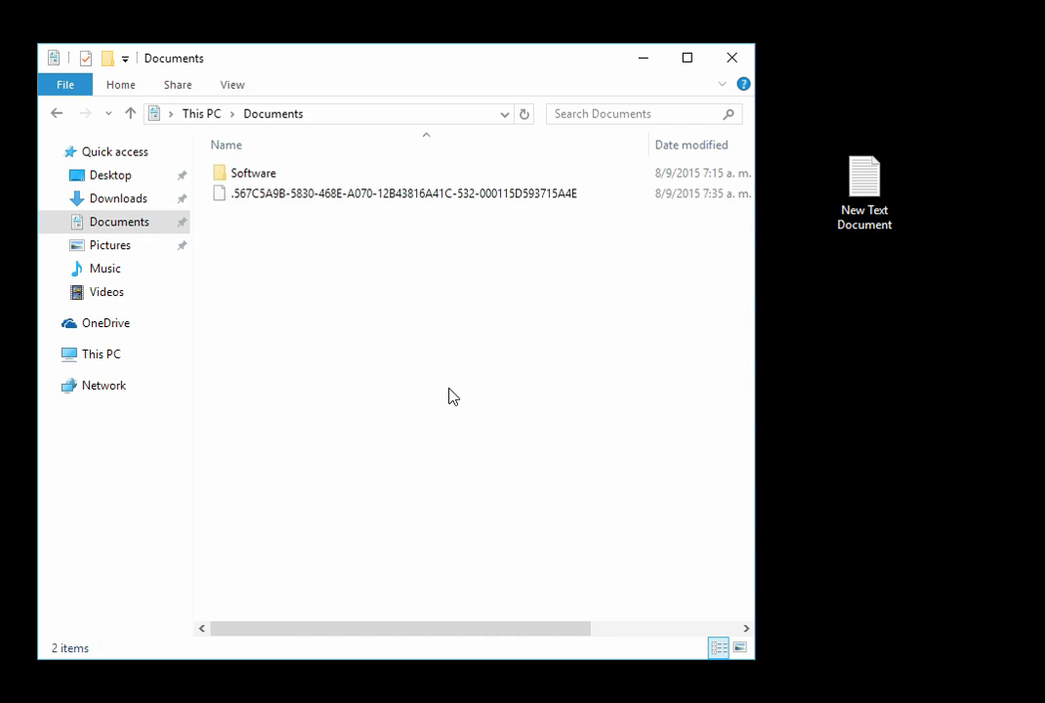
pyautogui.moveTo(389, 609)
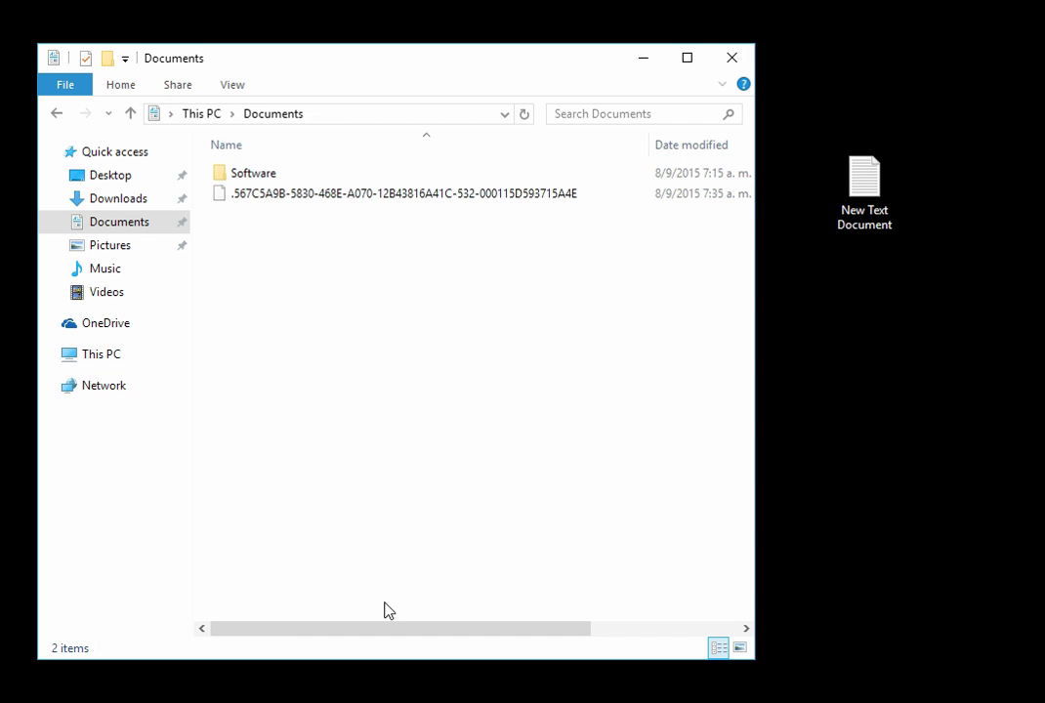